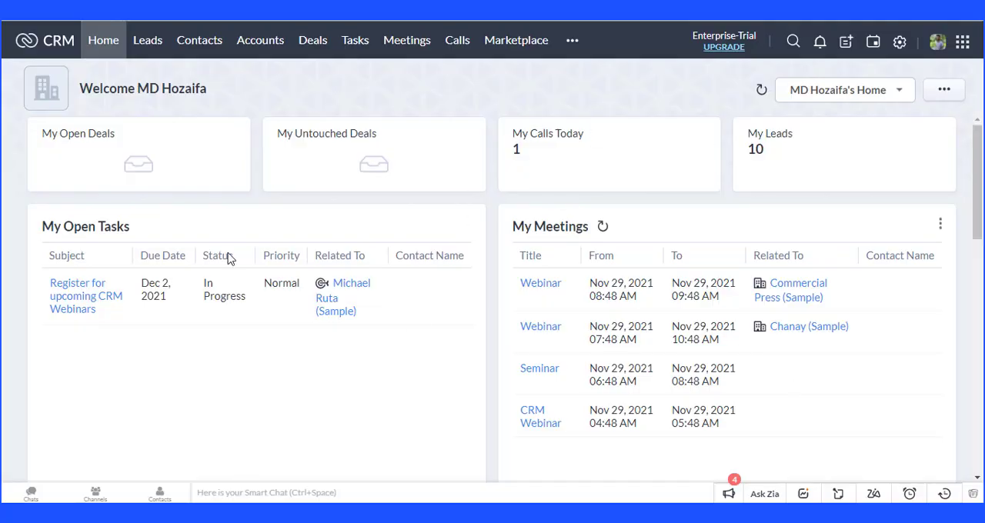
pyautogui.moveTo(317, 324)
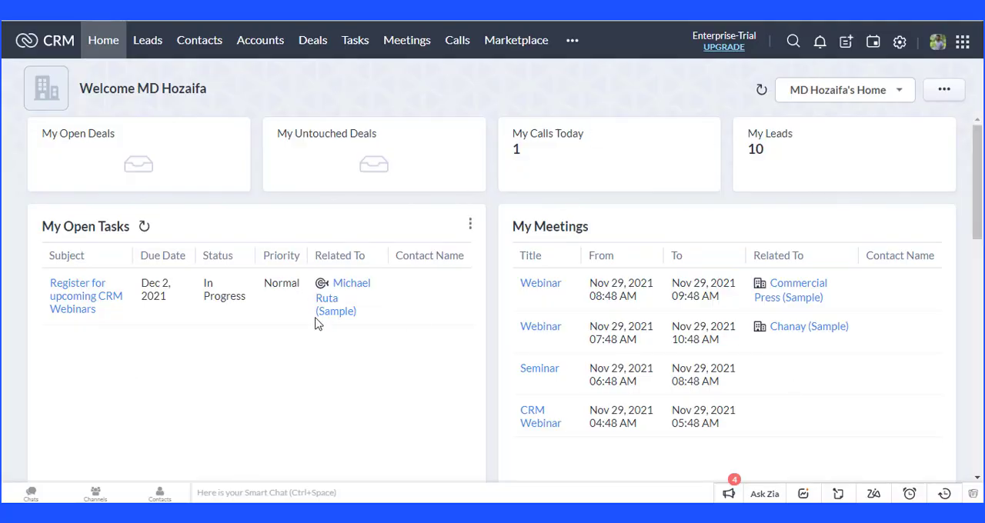
pyautogui.moveTo(377, 196)
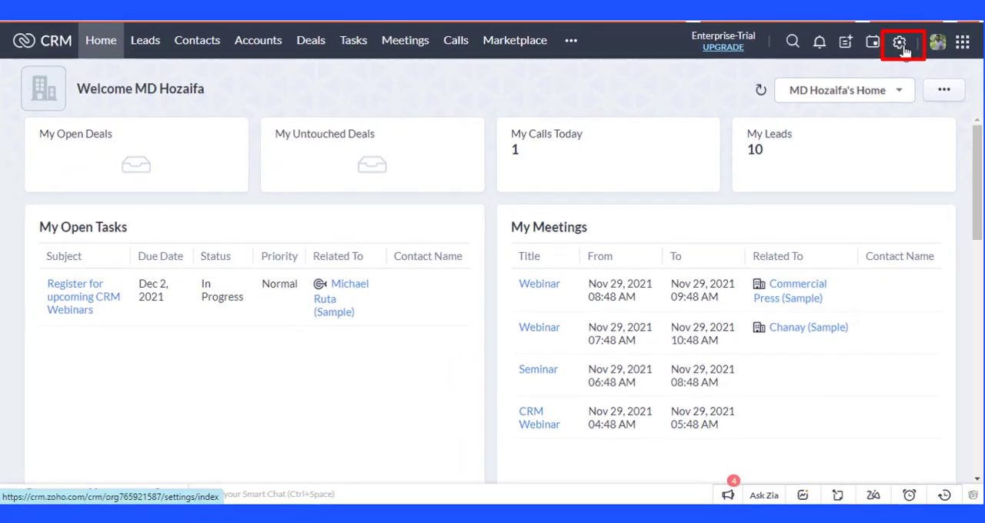
# From the Setup gear, open Developer Space > Functions to list the organization's functions.
pyautogui.click(900, 41)
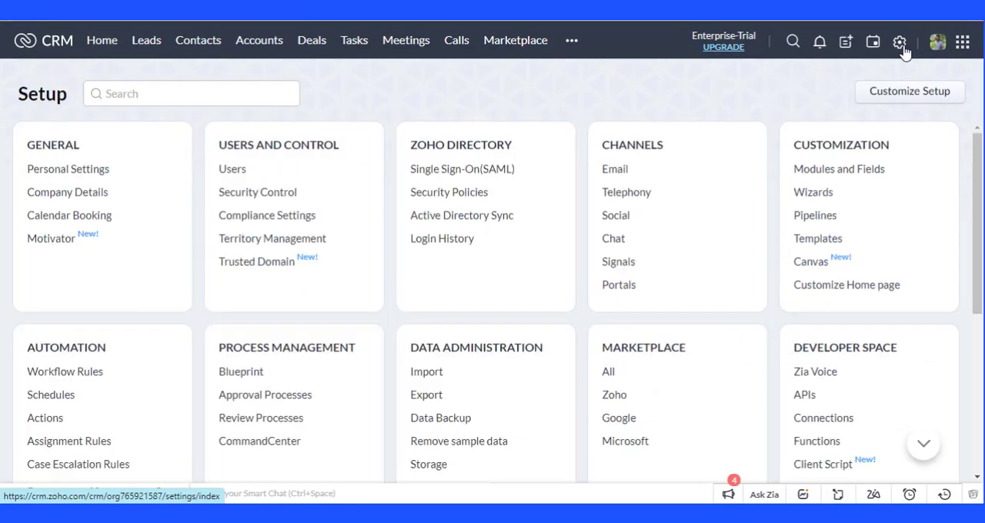
pyautogui.scroll(-3)
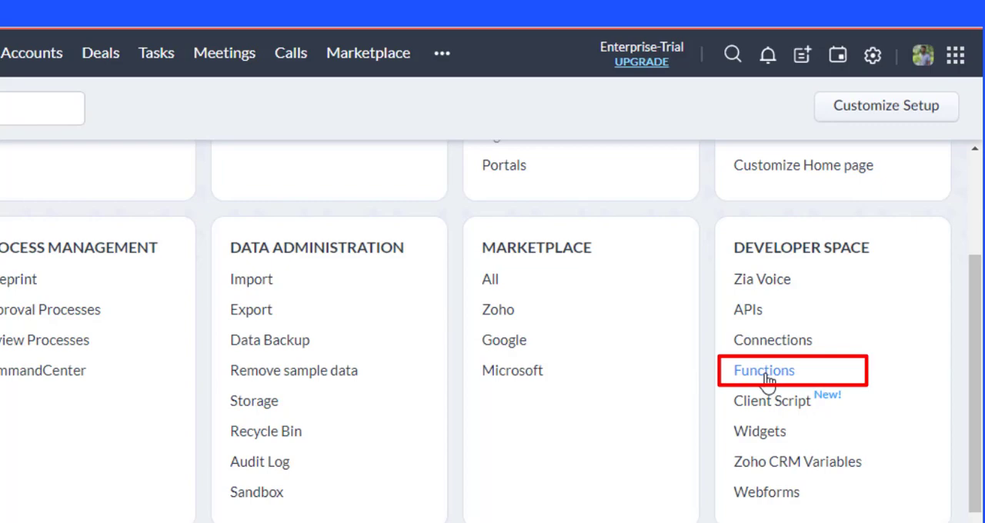
pyautogui.click(762, 370)
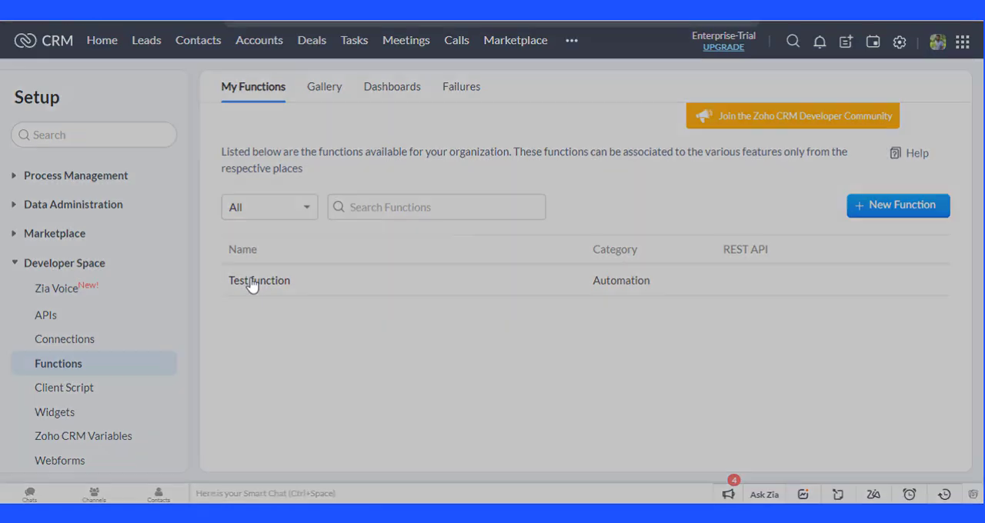
# Open Test function's Deluge code in the editor and save it.
pyautogui.click(258, 280)
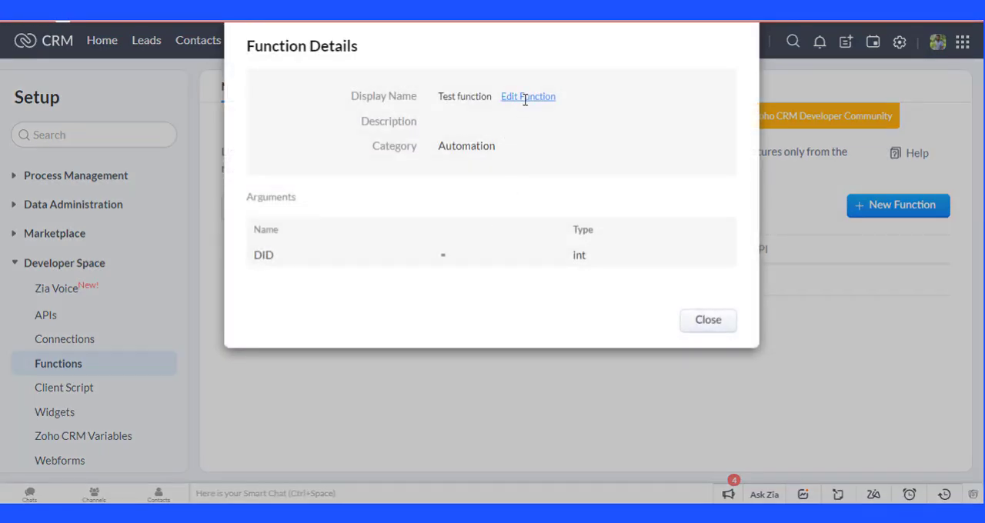
pyautogui.click(528, 96)
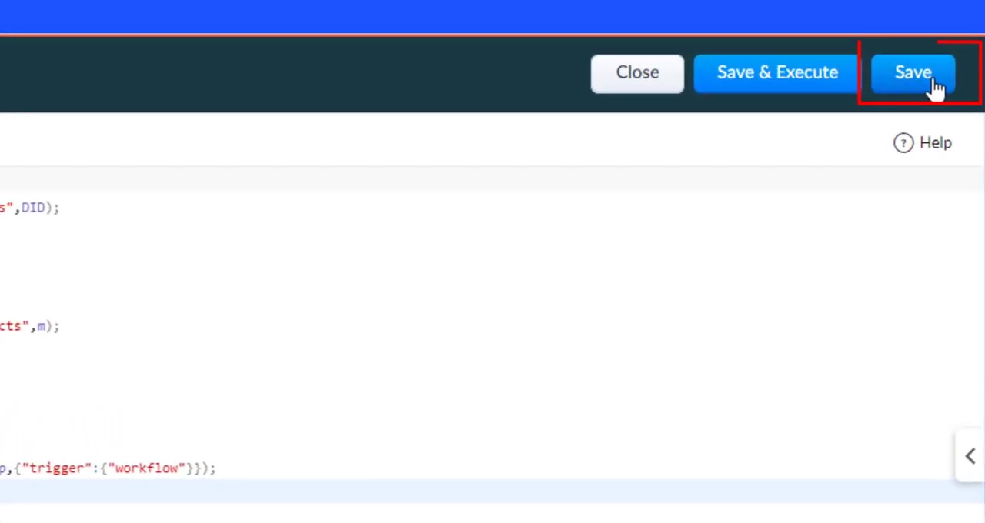
pyautogui.click(913, 72)
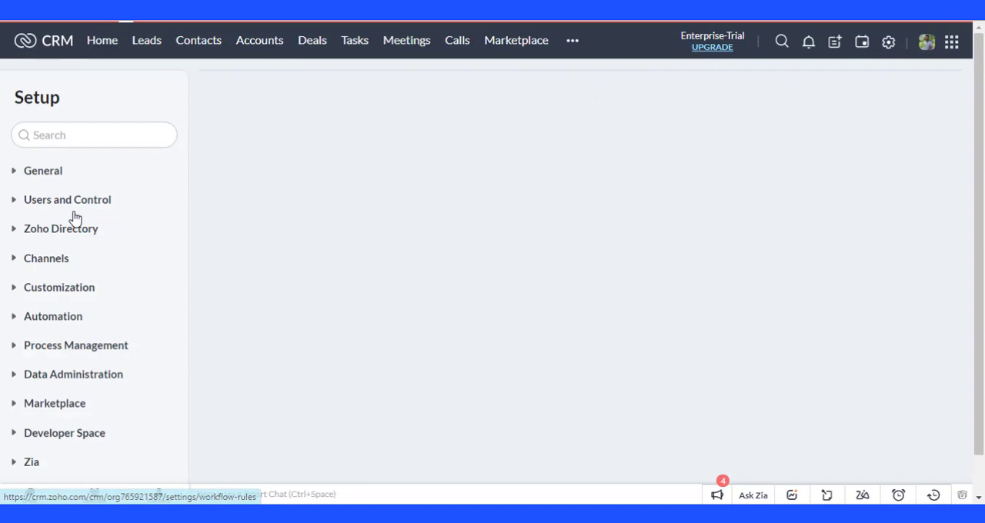
# Create a Deals workflow rule named 'Test Workflow' and proceed to its trigger settings.
pyautogui.click(53, 317)
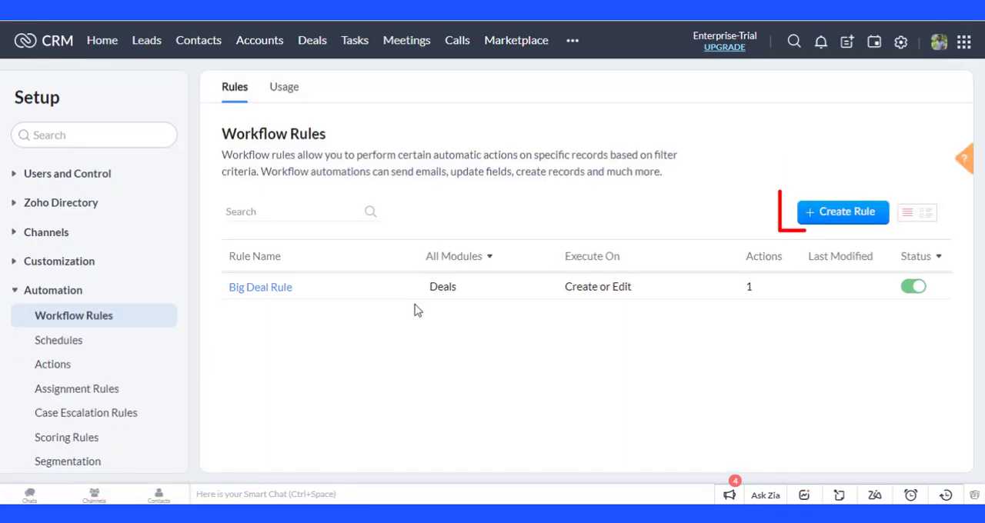
pyautogui.click(841, 211)
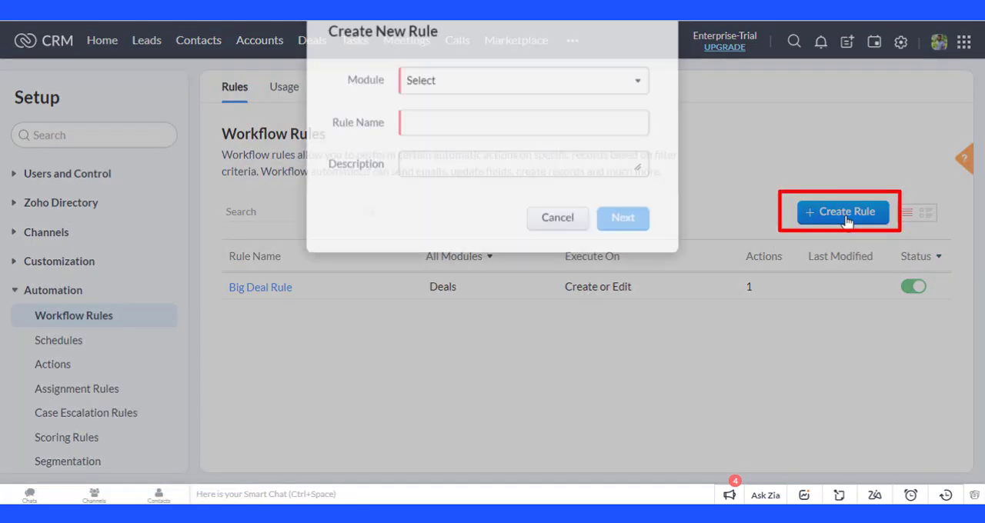
pyautogui.click(523, 80)
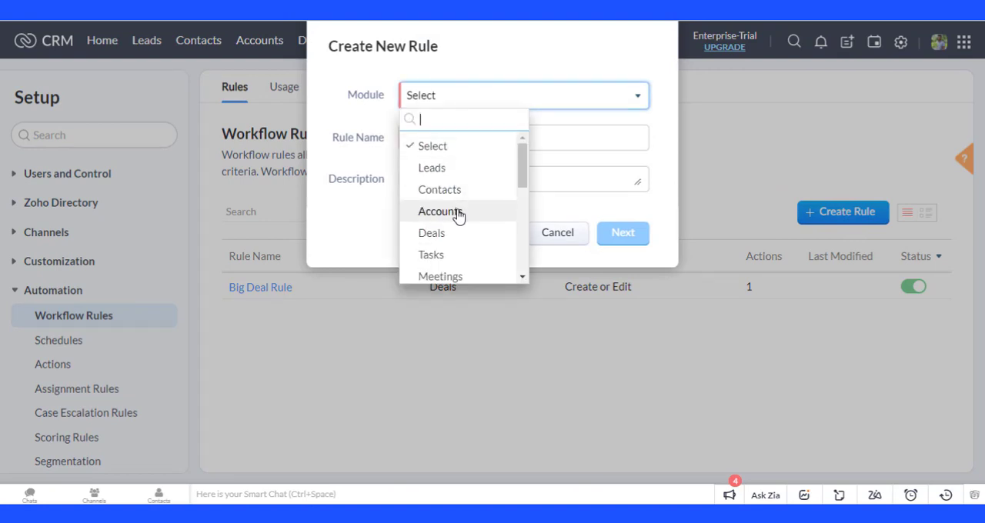
pyautogui.click(432, 233)
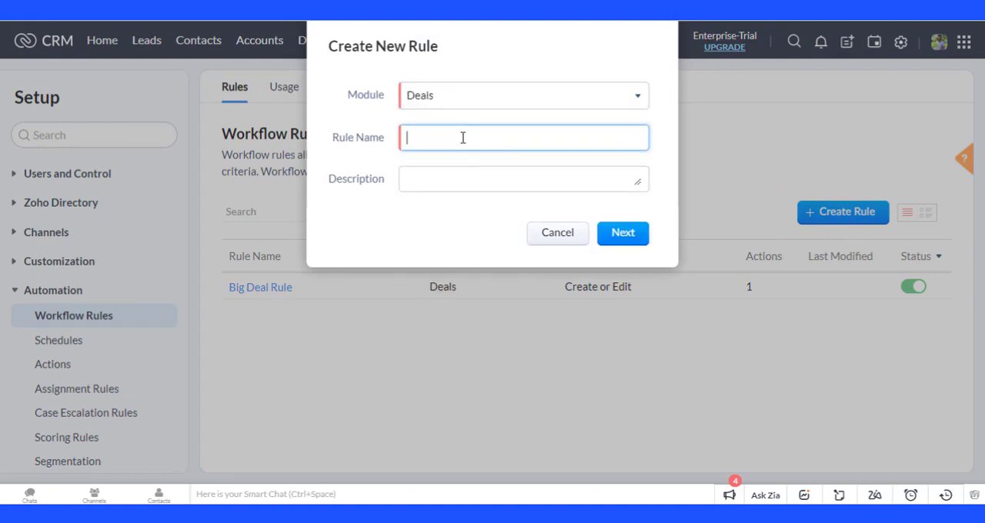
pyautogui.write('Test Workflo')
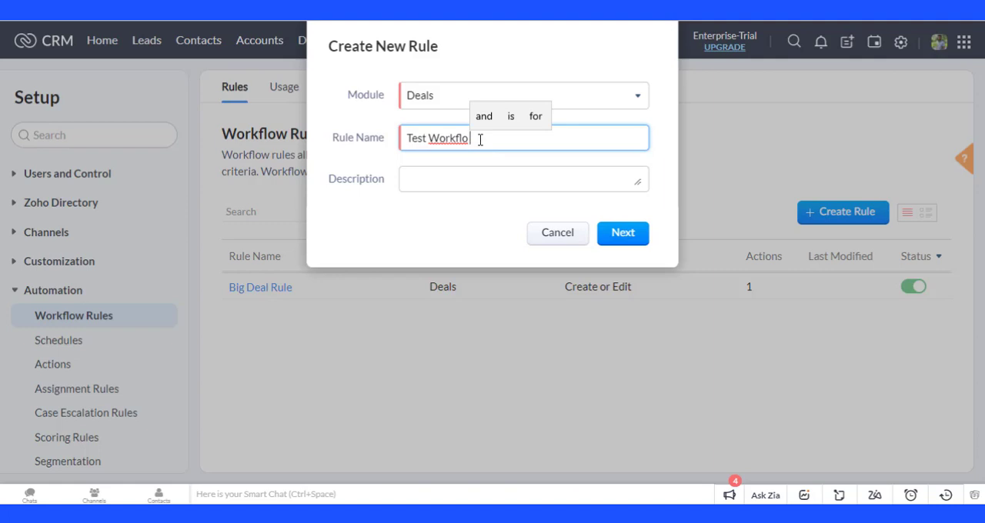
pyautogui.write('w')
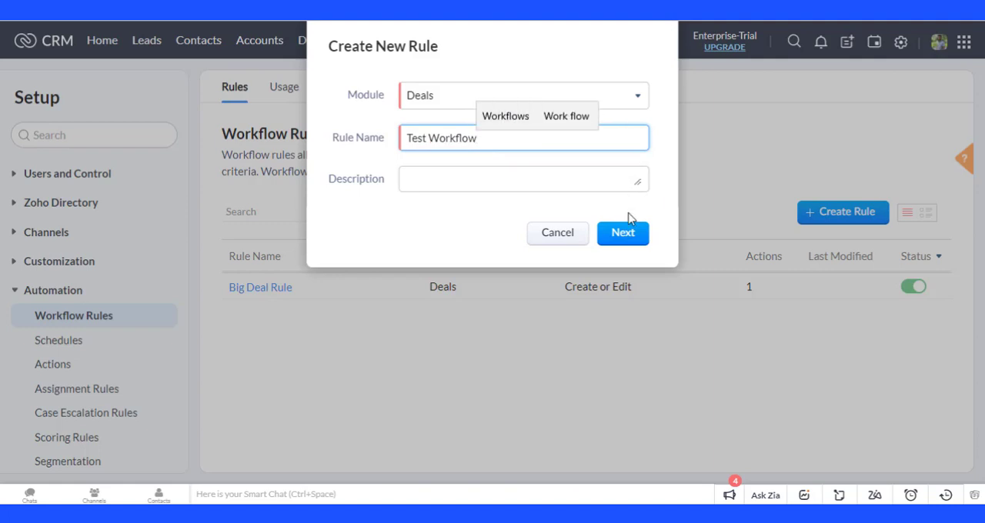
pyautogui.click(623, 233)
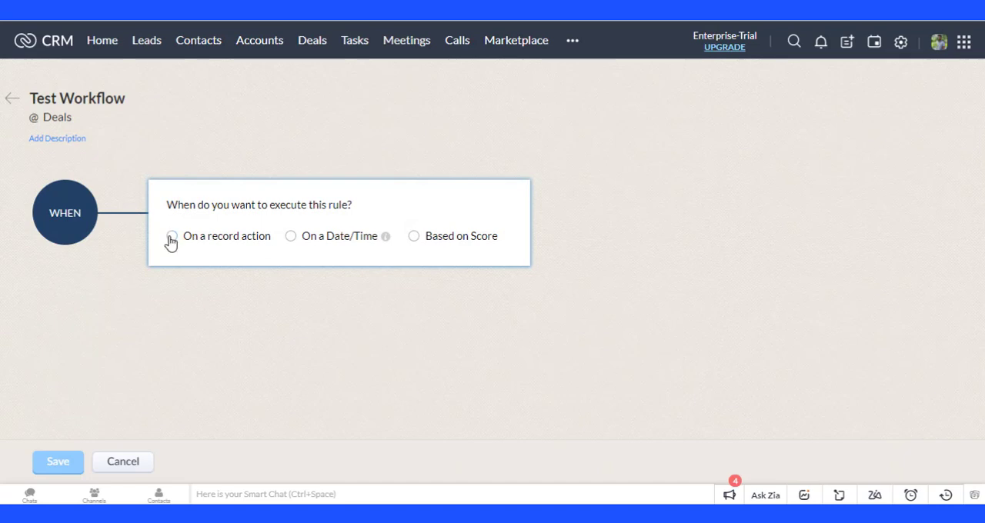
# Trigger Test Workflow on deal Create or Edit, repeating on every edit.
pyautogui.click(172, 236)
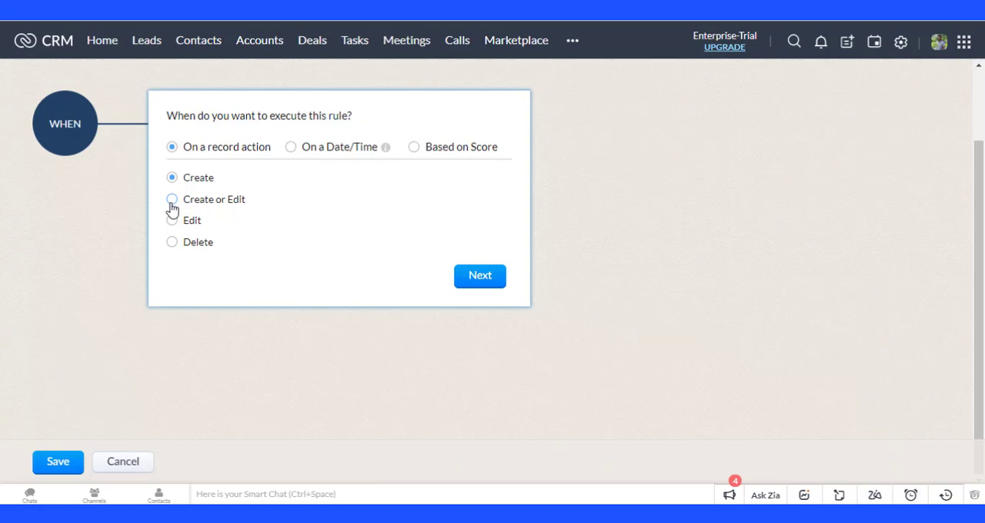
pyautogui.click(172, 199)
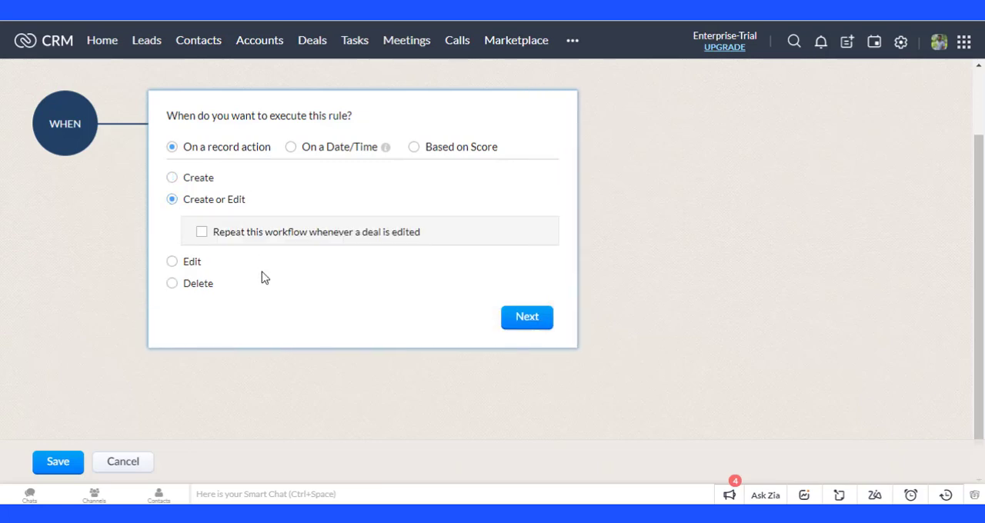
pyautogui.click(201, 232)
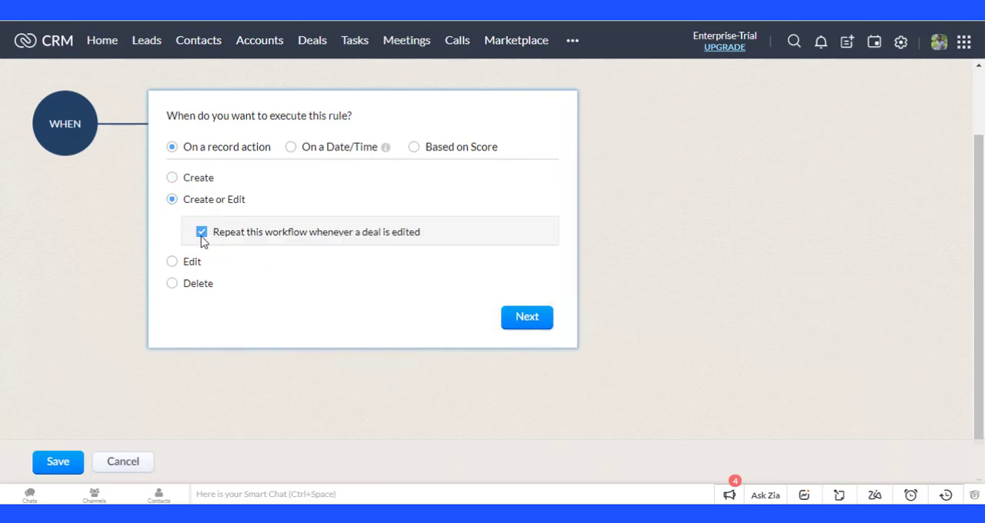
pyautogui.click(527, 317)
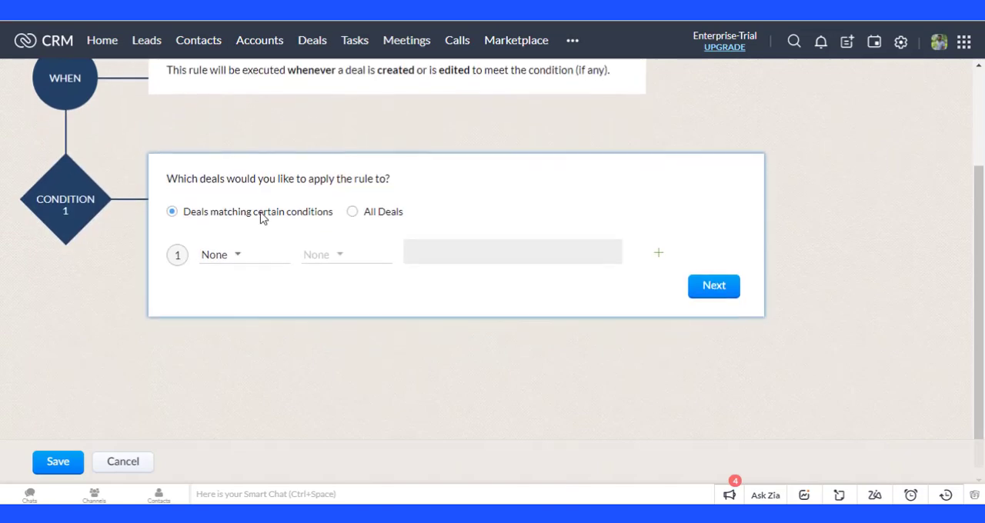
# Add the condition 'Deal Name is not empty' and move on to actions.
pyautogui.click(221, 254)
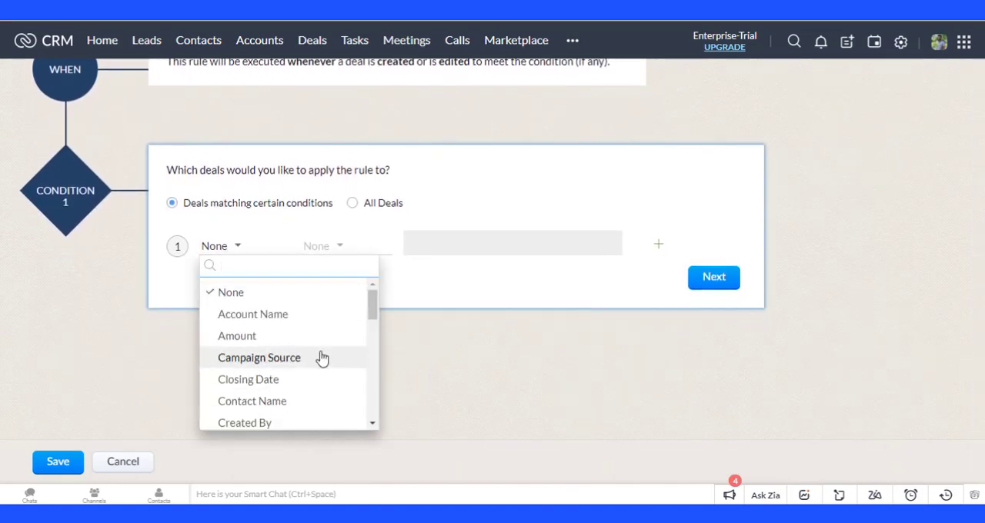
pyautogui.scroll(-3)
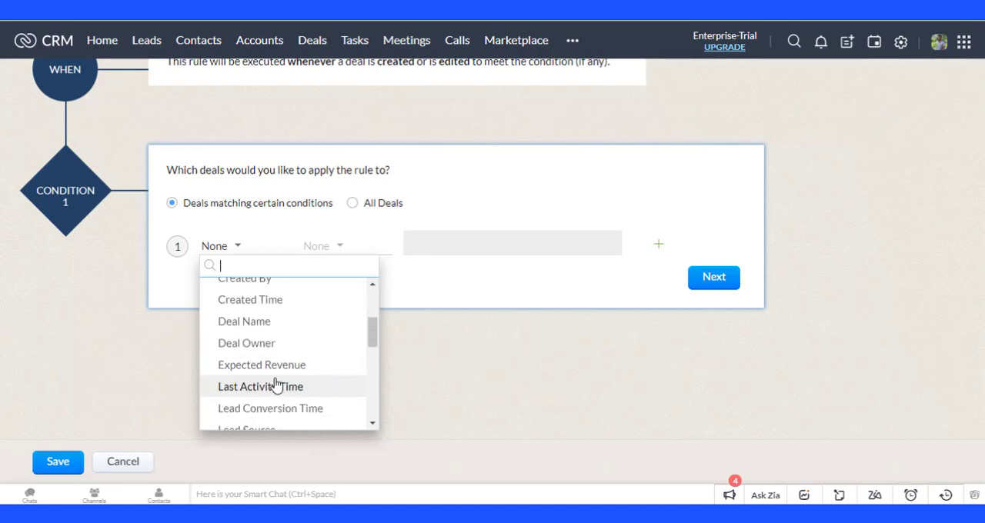
pyautogui.moveTo(244, 321)
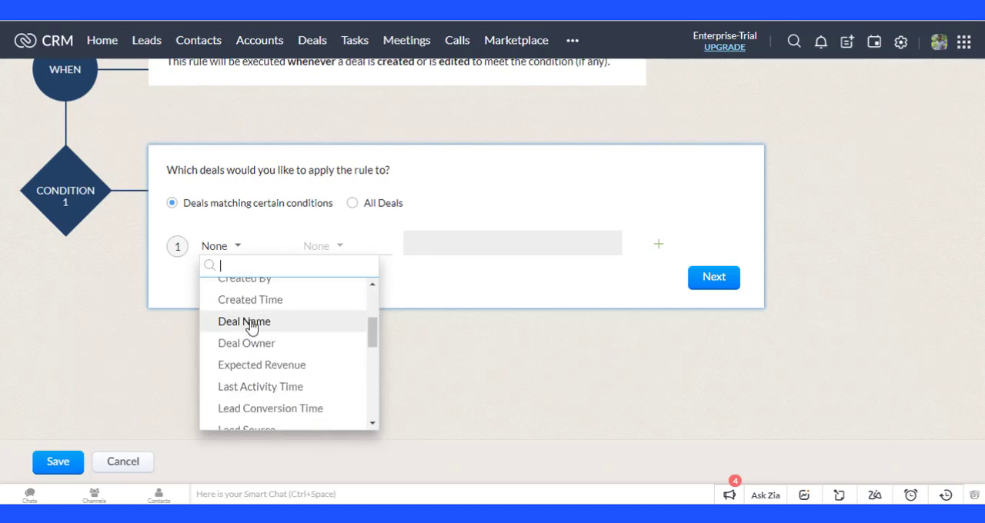
pyautogui.click(244, 322)
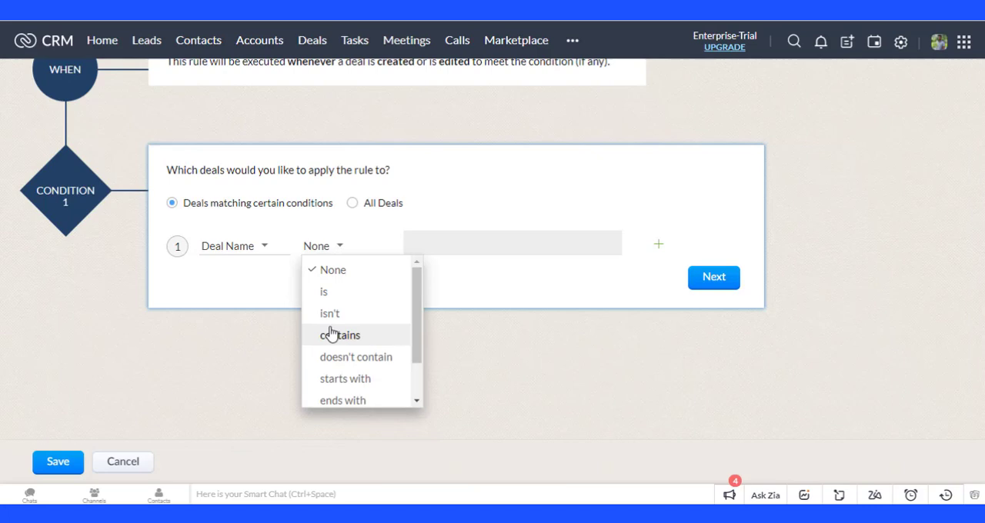
pyautogui.scroll(-3)
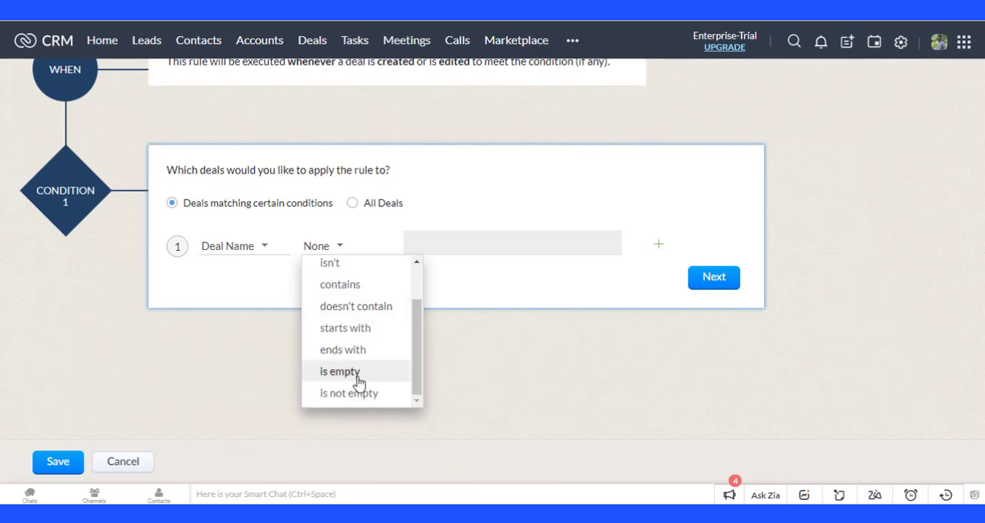
pyautogui.click(348, 393)
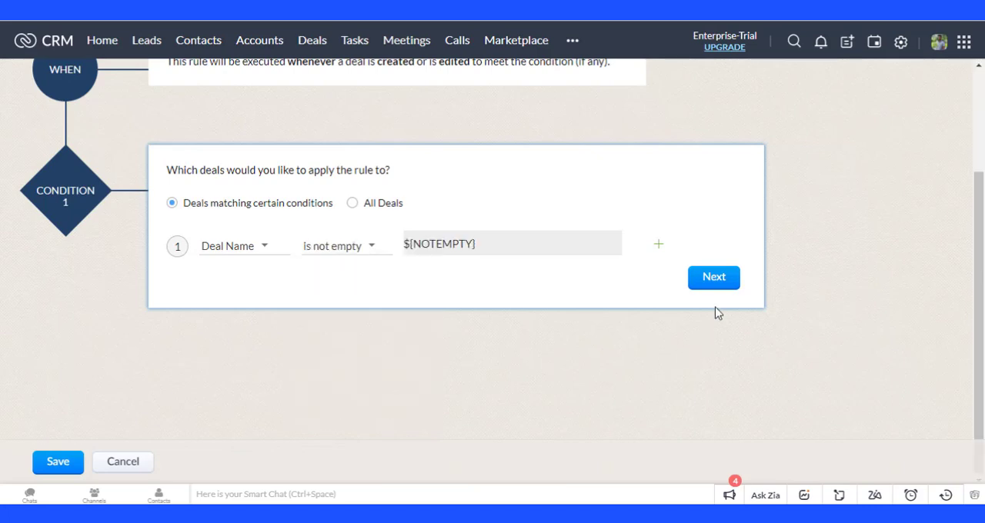
pyautogui.click(712, 277)
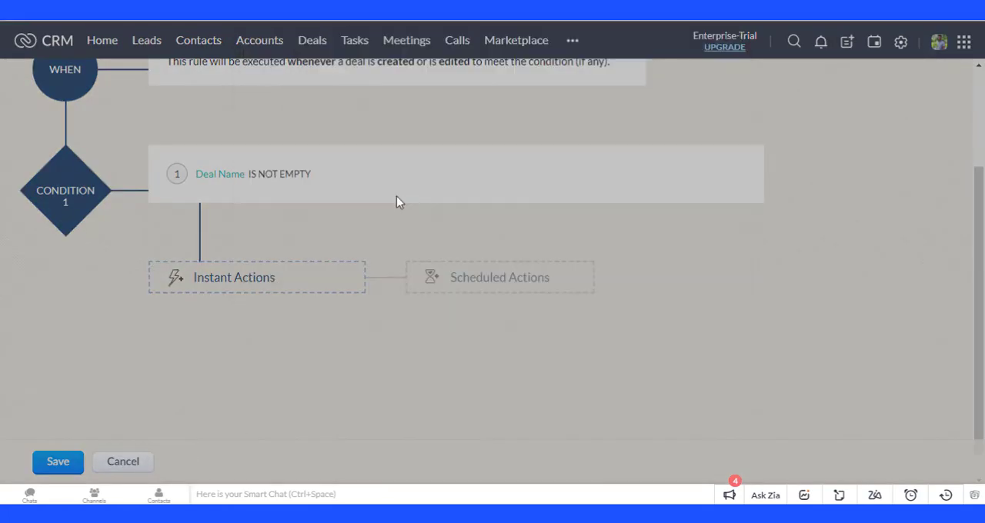
pyautogui.moveTo(657, 142)
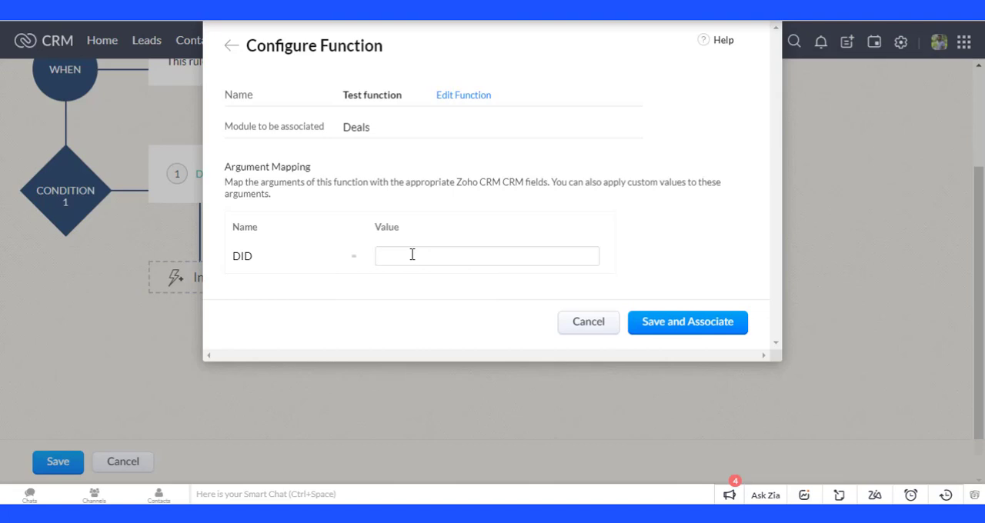
# Map Test function's DID to Deals > Deal Id, associate it, and save the rule.
pyautogui.write('#')
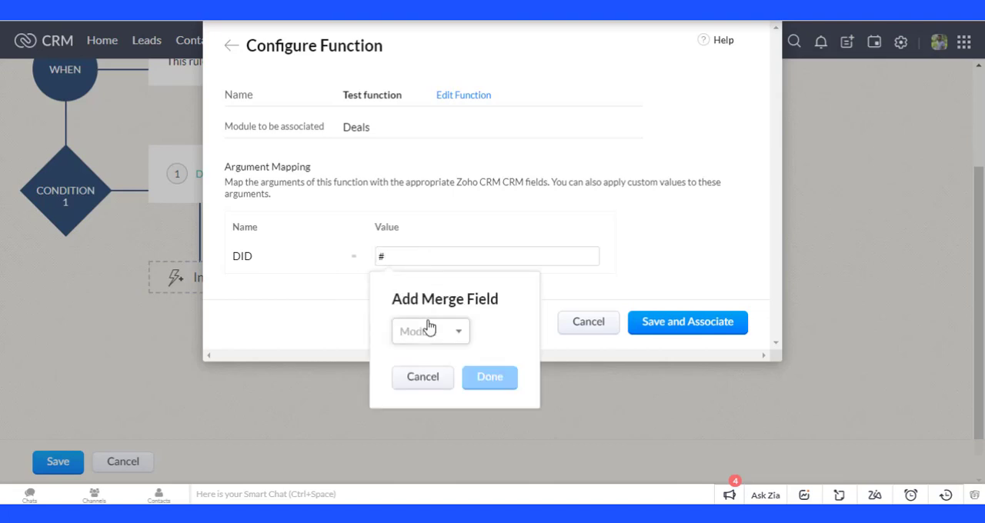
pyautogui.click(429, 331)
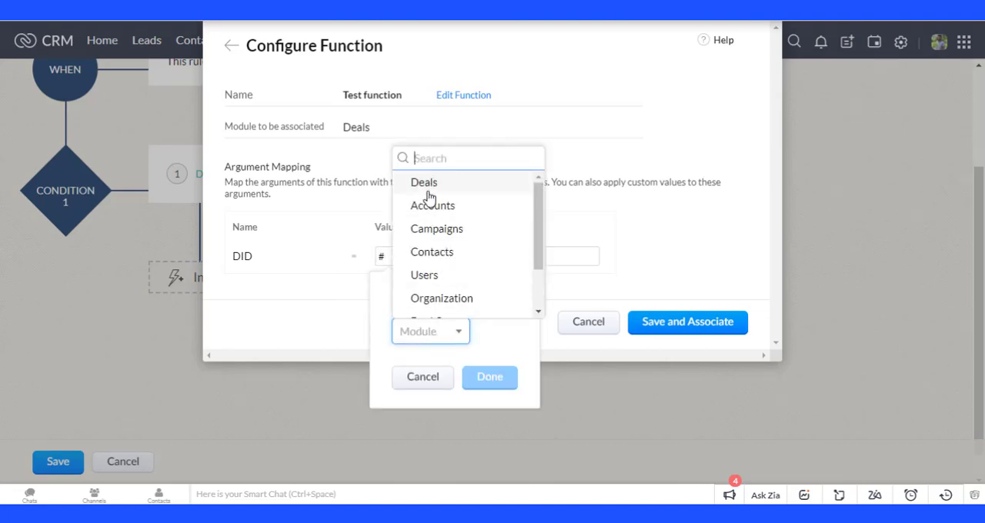
pyautogui.click(424, 182)
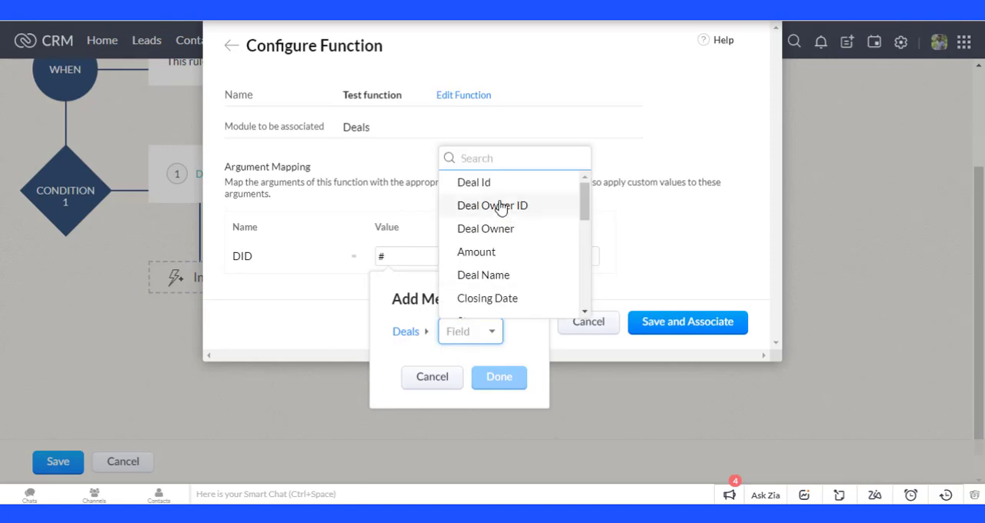
pyautogui.click(498, 377)
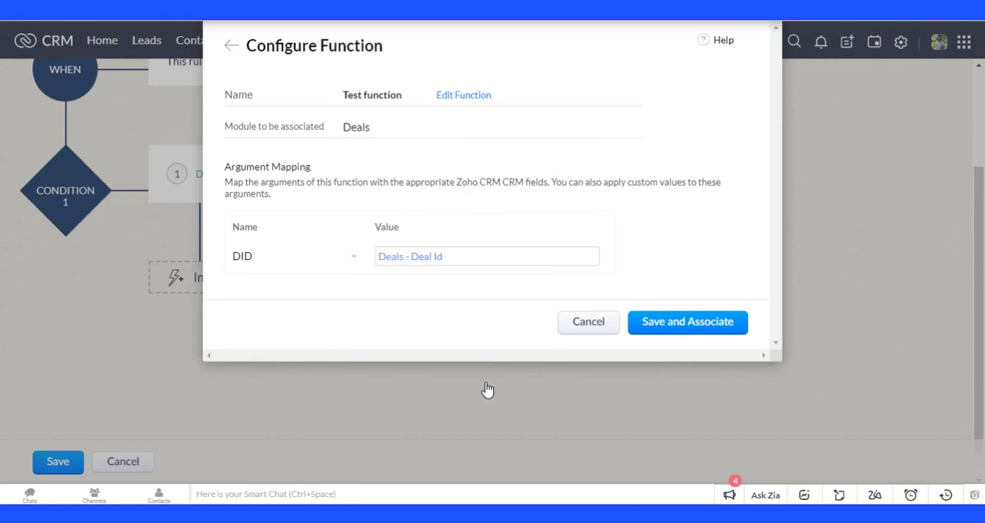
pyautogui.click(686, 322)
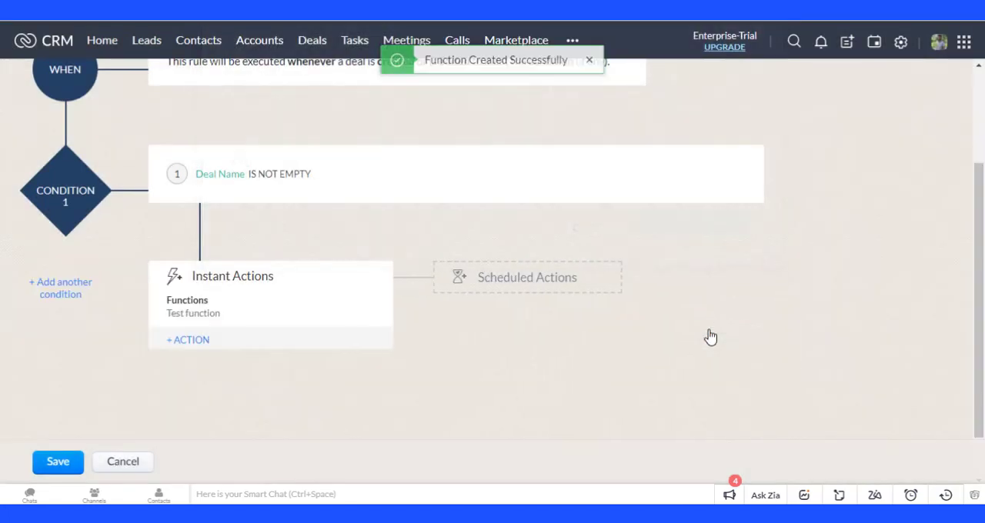
pyautogui.click(58, 461)
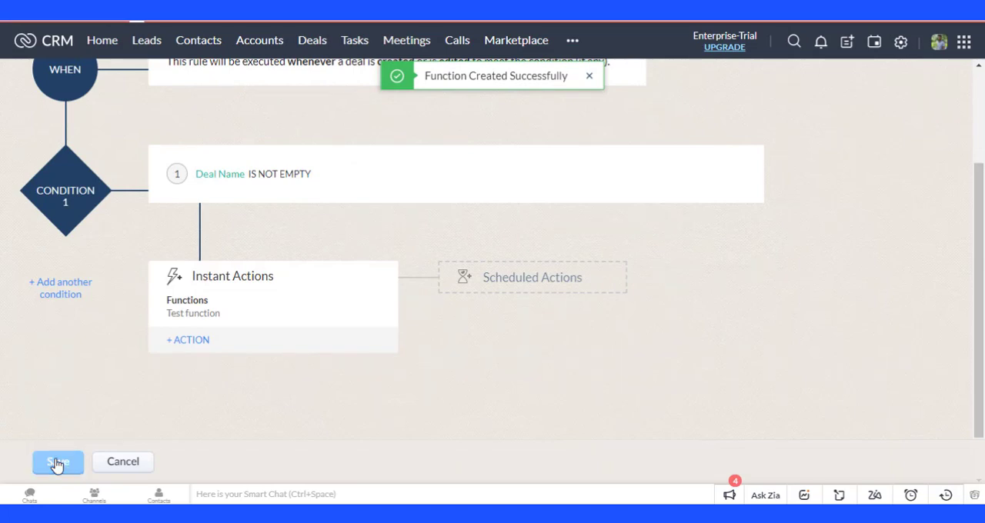
pyautogui.click(57, 461)
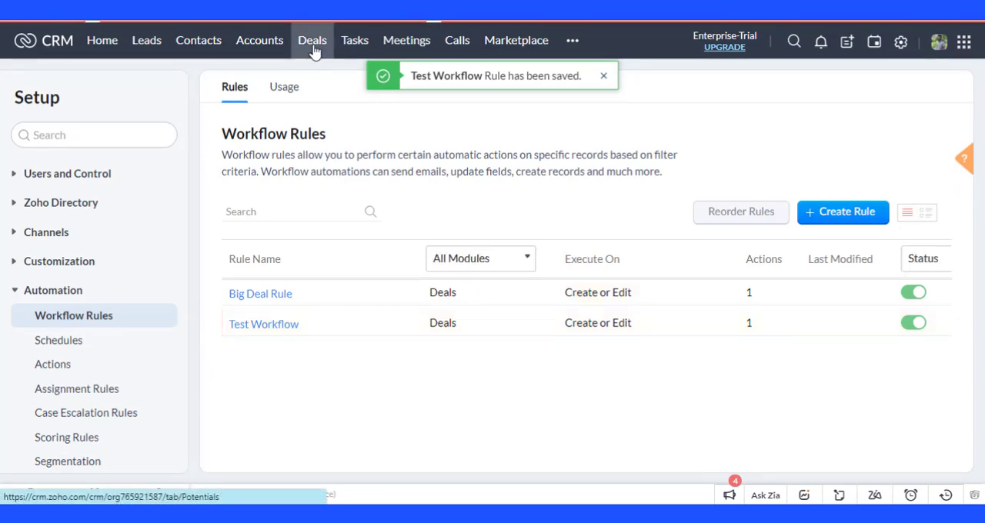
# Start a new deal named 'devid' with account 'King (Sample)', then set the closing date.
pyautogui.click(313, 40)
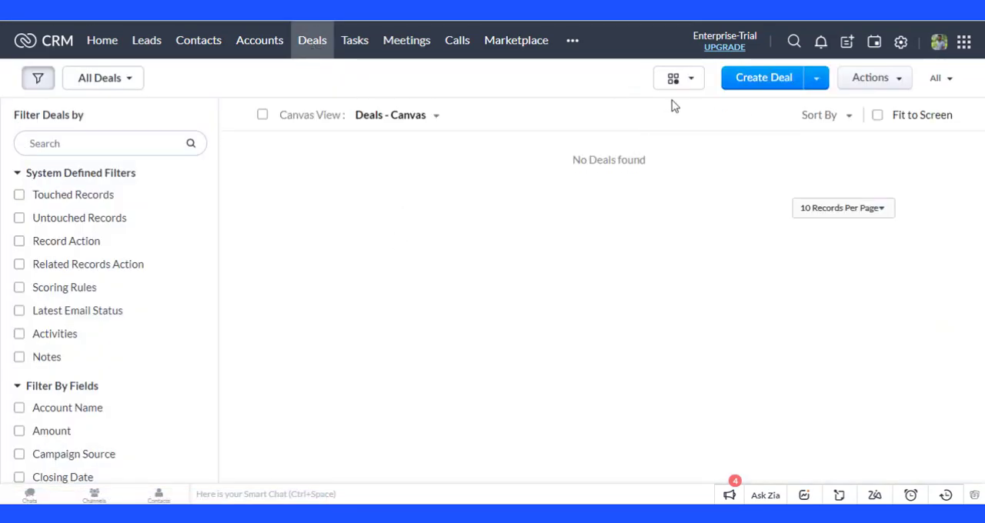
pyautogui.click(762, 77)
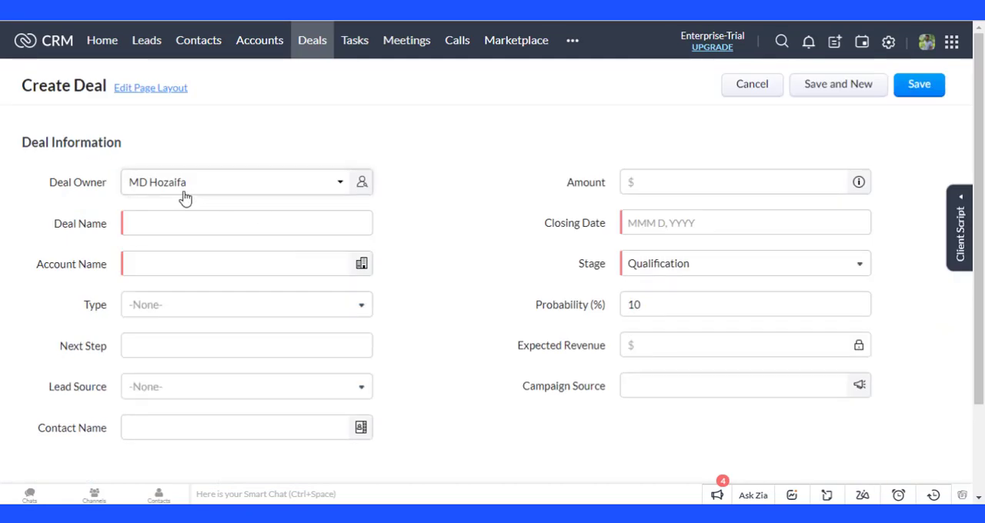
pyautogui.write('Test')
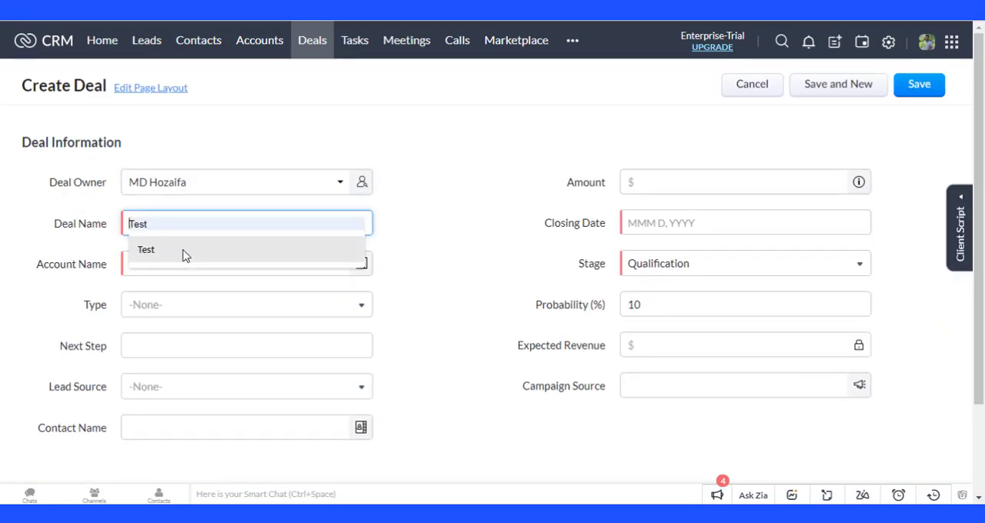
pyautogui.click(145, 250)
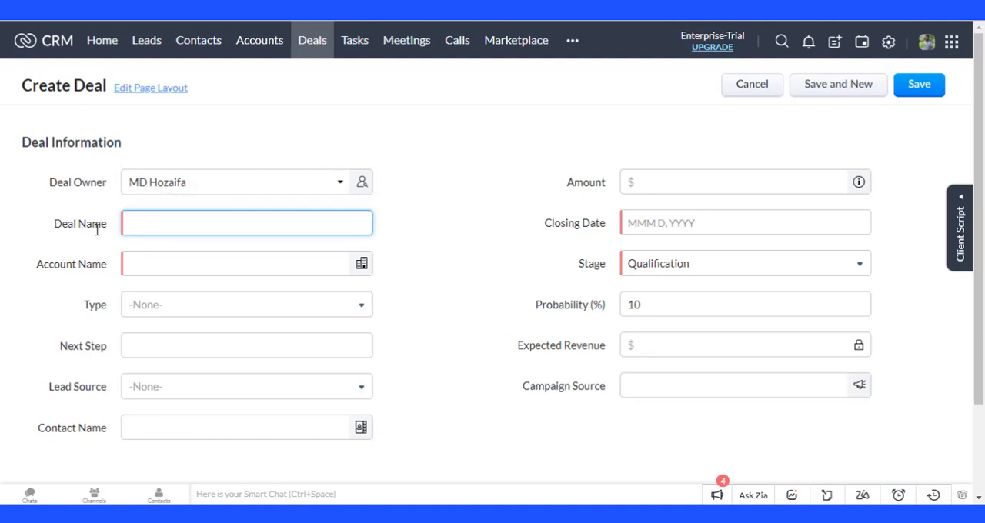
pyautogui.write('devid')
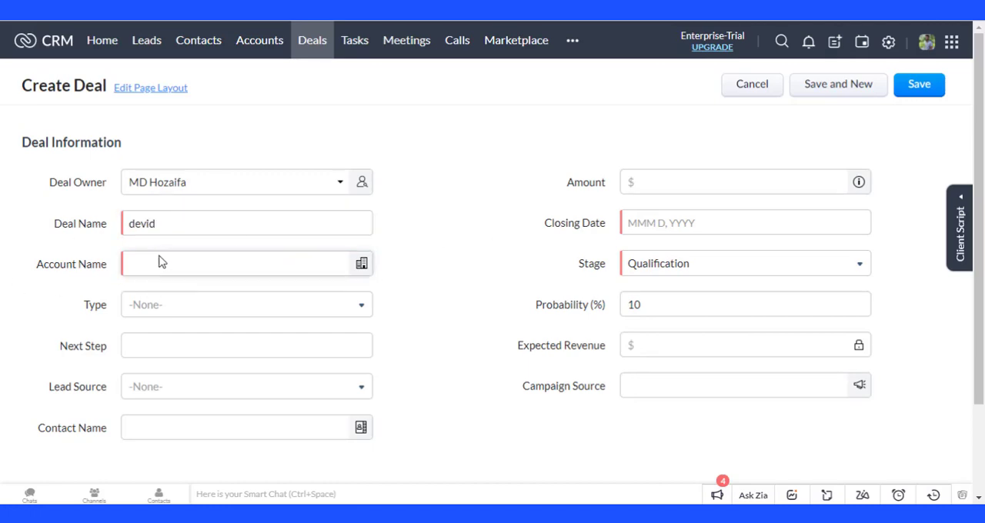
pyautogui.write('King (Sample)')
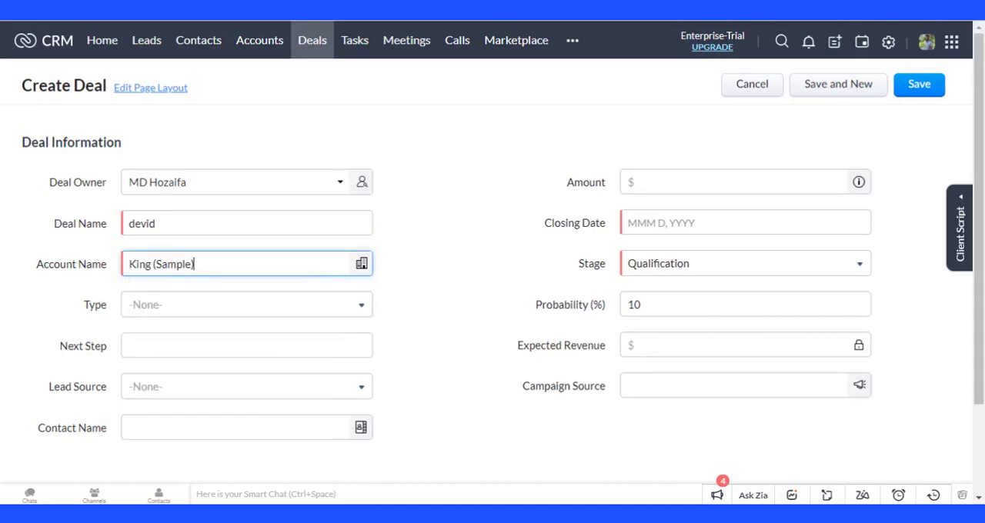
pyautogui.moveTo(396, 343)
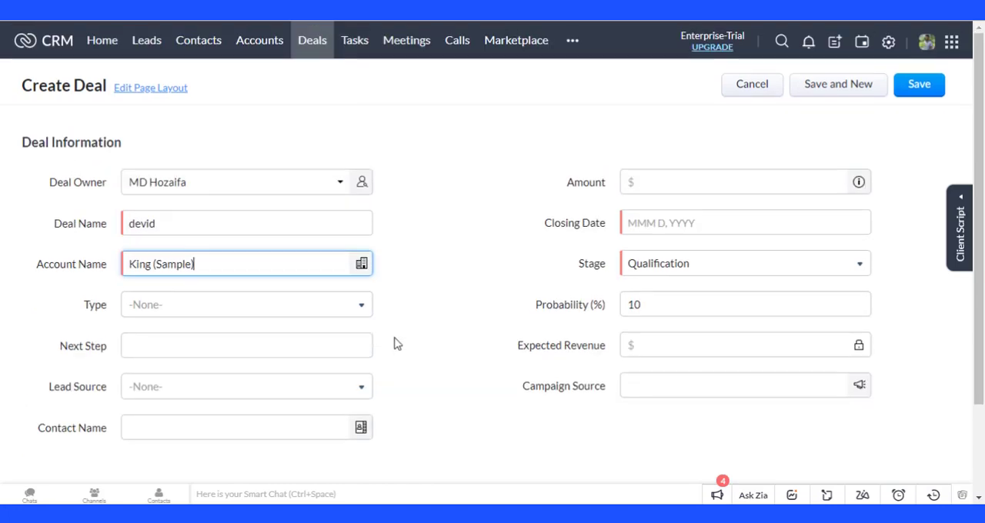
pyautogui.click(744, 223)
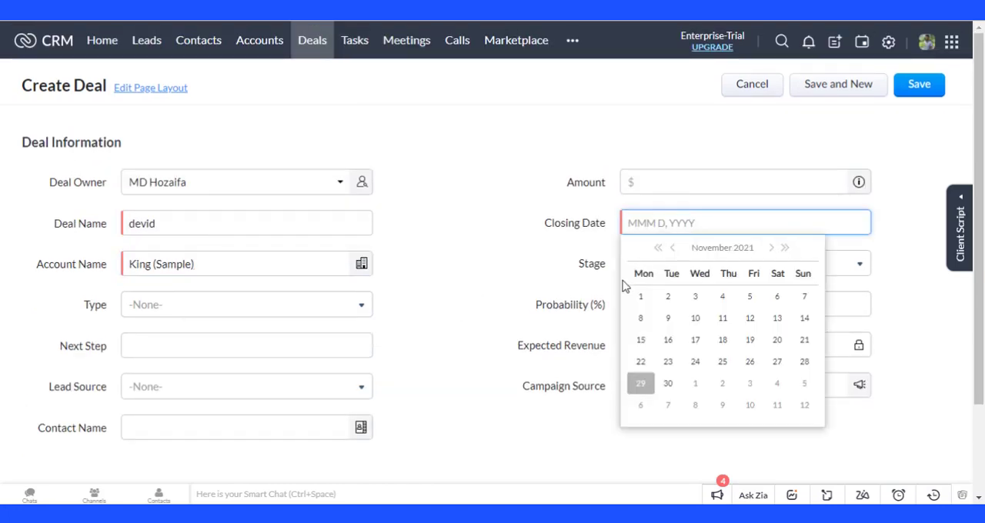